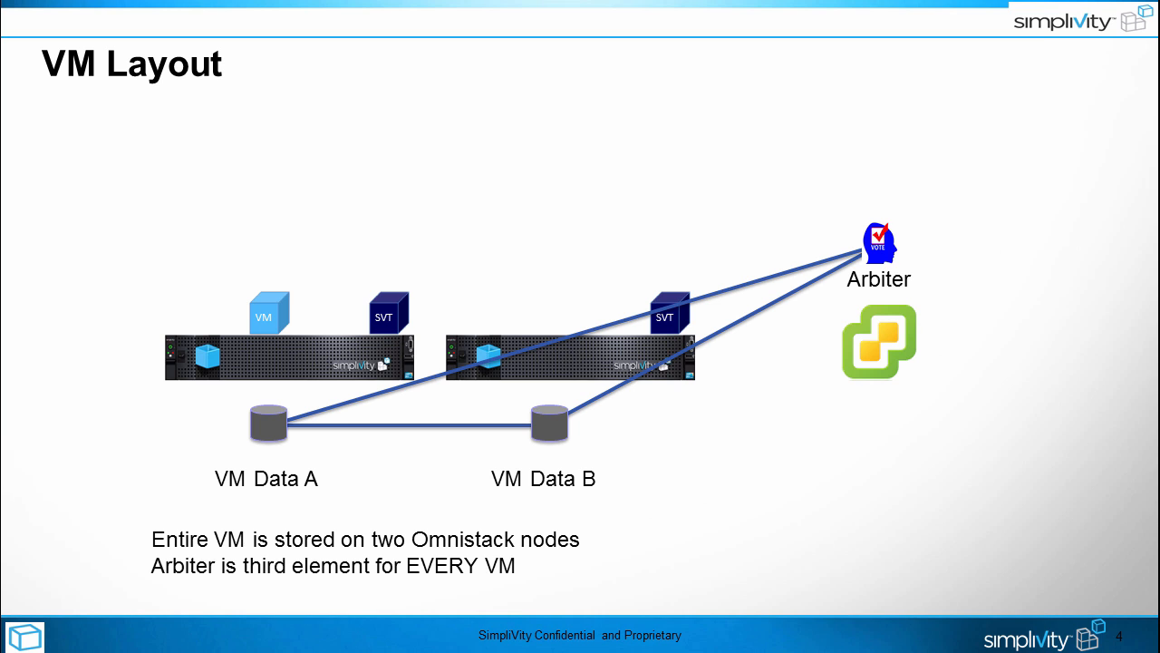
Step: Advance the slideshow from the VM Layout slide to the Failed Arbiter slide
key("right")
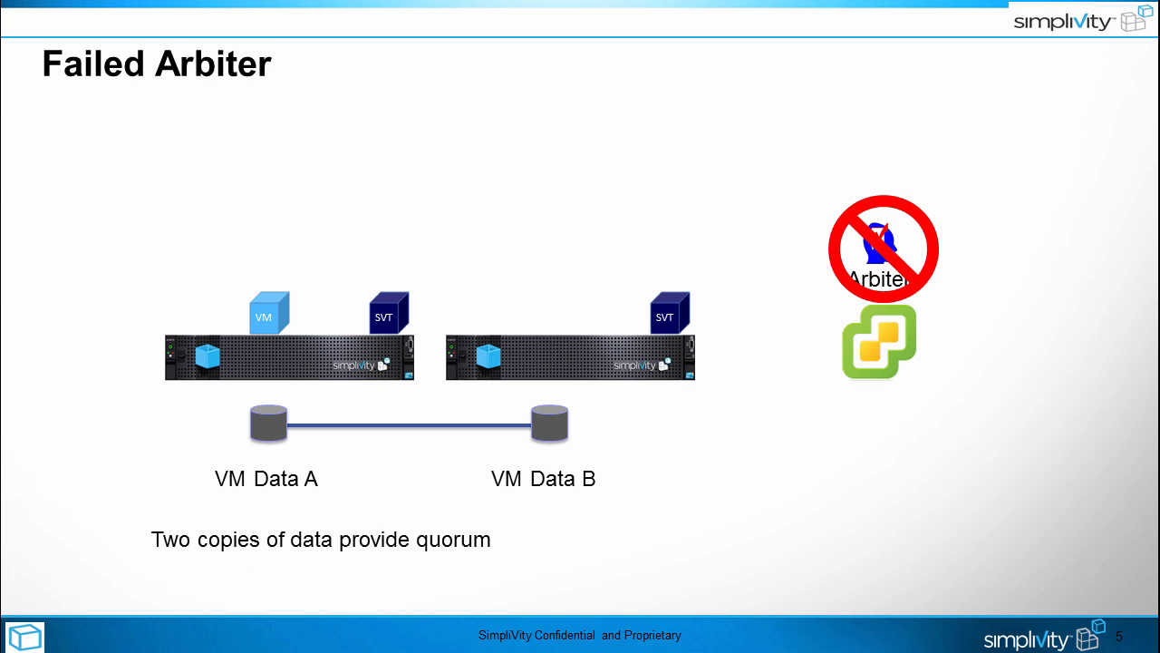
Step: Move past the Failed Arbiter slide and end on the vSphere Tier1 cluster summary
key("Right")
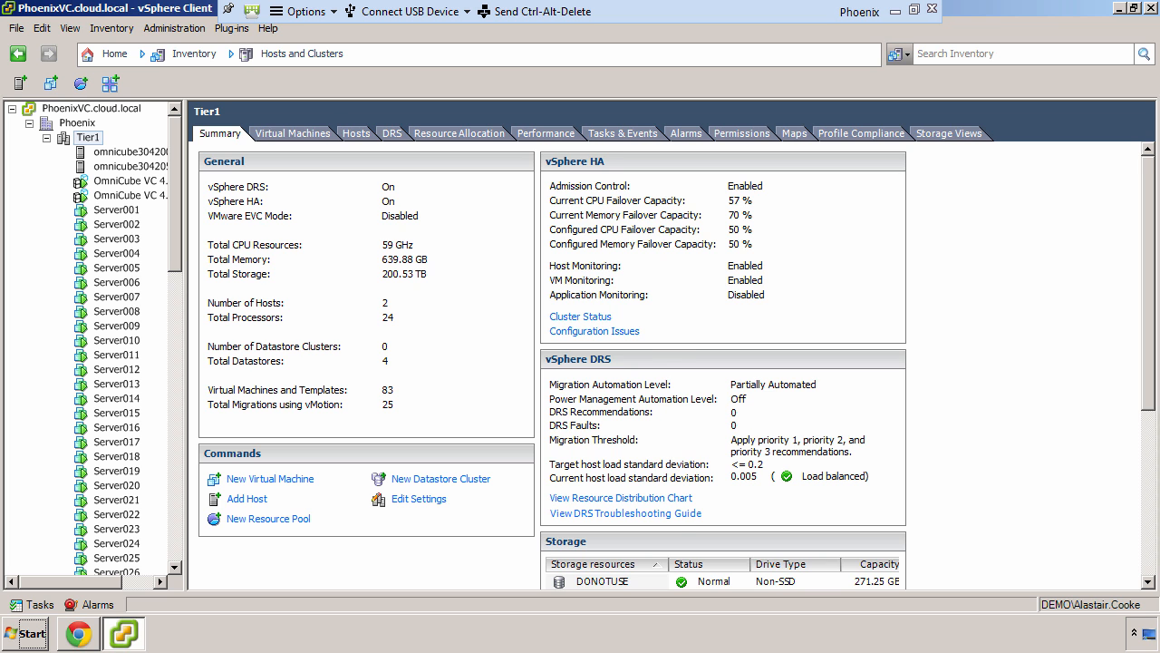
Step: Review hosts omnicube304200 and omnicube304205, then bring up the IPMI Power Monitoring page
left_click(130, 152)
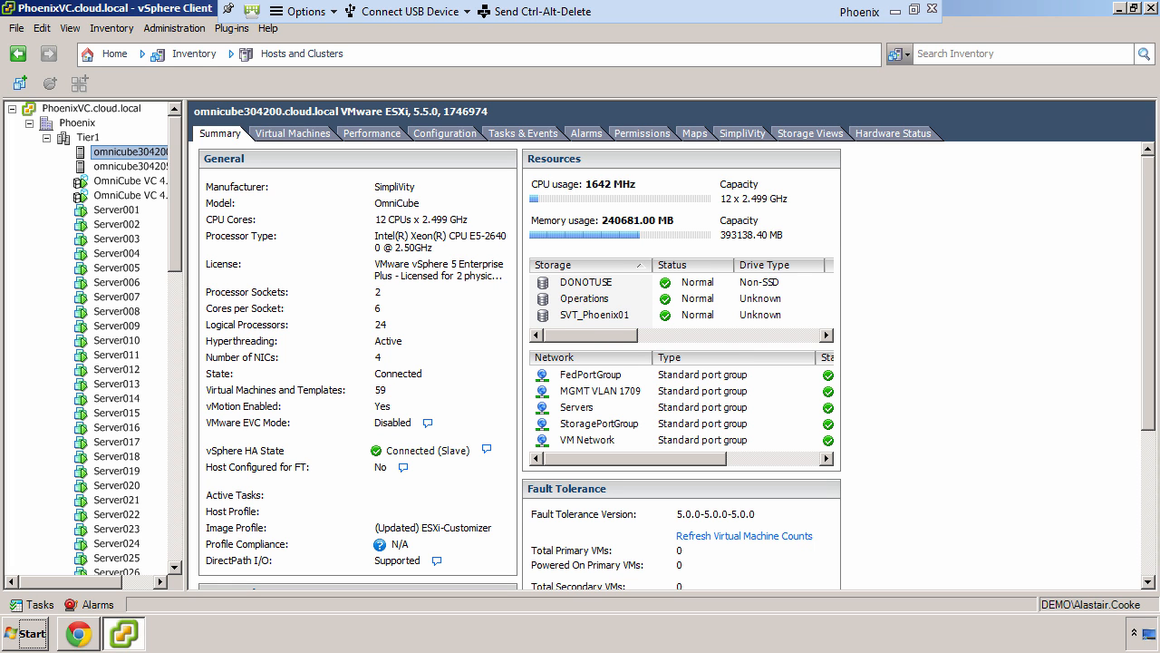
left_click(118, 167)
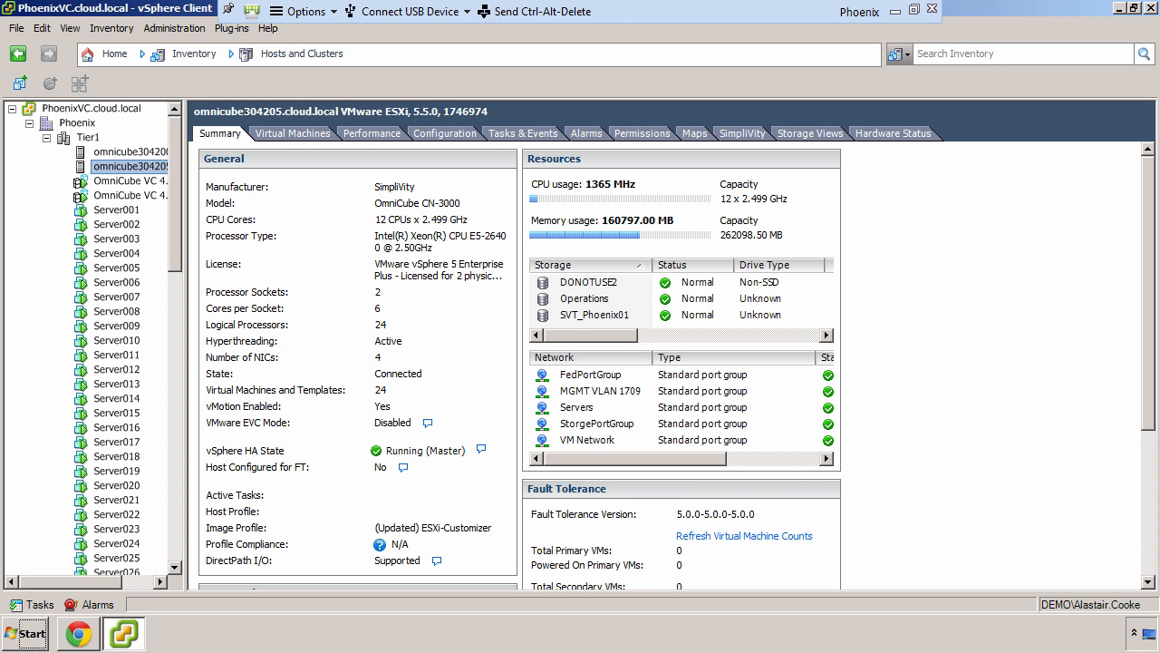
left_click(129, 152)
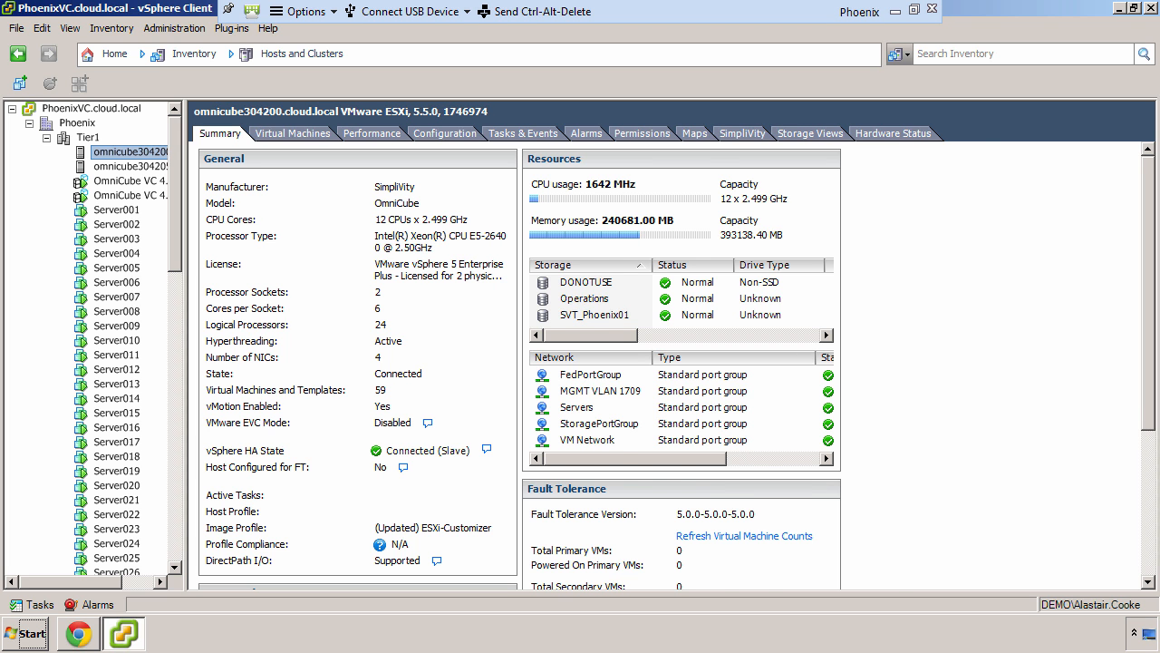
left_click(87, 138)
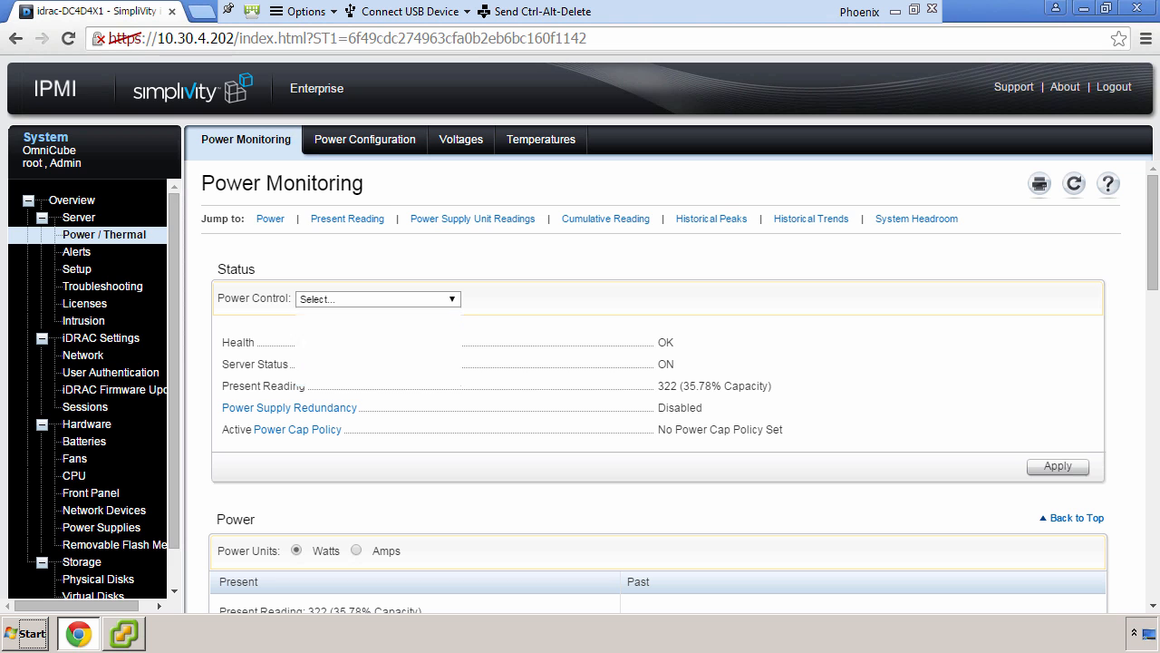
Step: Power off the server from the Power Control dropdown on the Power Monitoring page
left_click(377, 297)
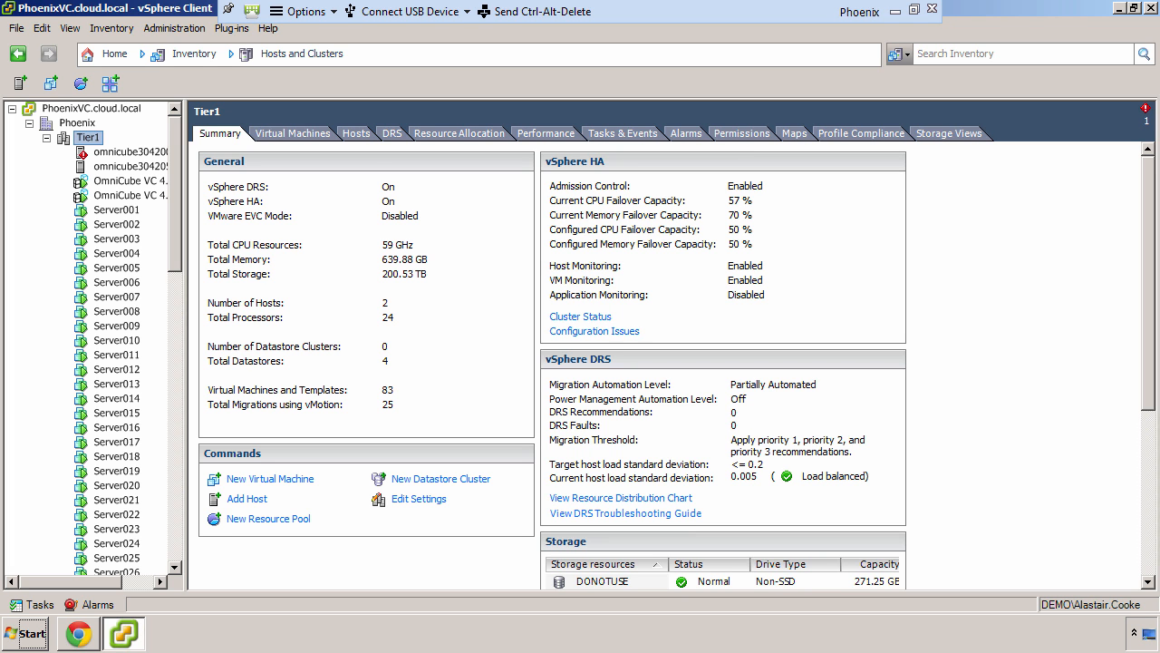
Step: Confirm omnicube304200 shows Host Failed in HA, check recent tasks, then view omnicube304205 carrying 82 VMs
left_click(118, 152)
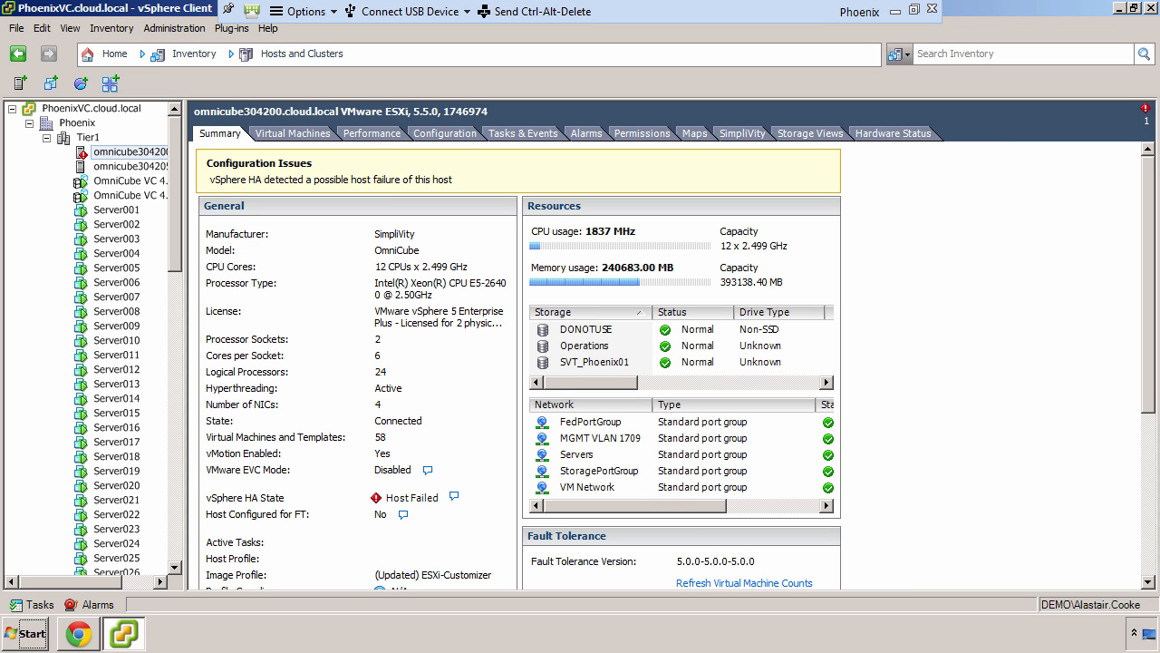
left_click(129, 152)
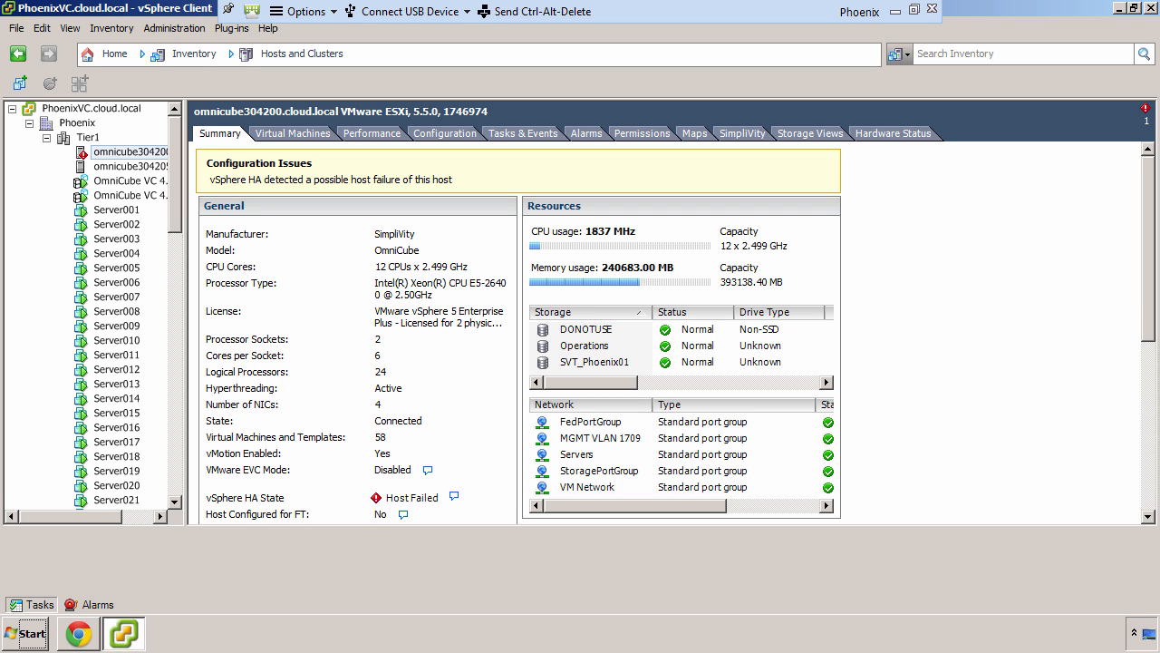
left_click(29, 603)
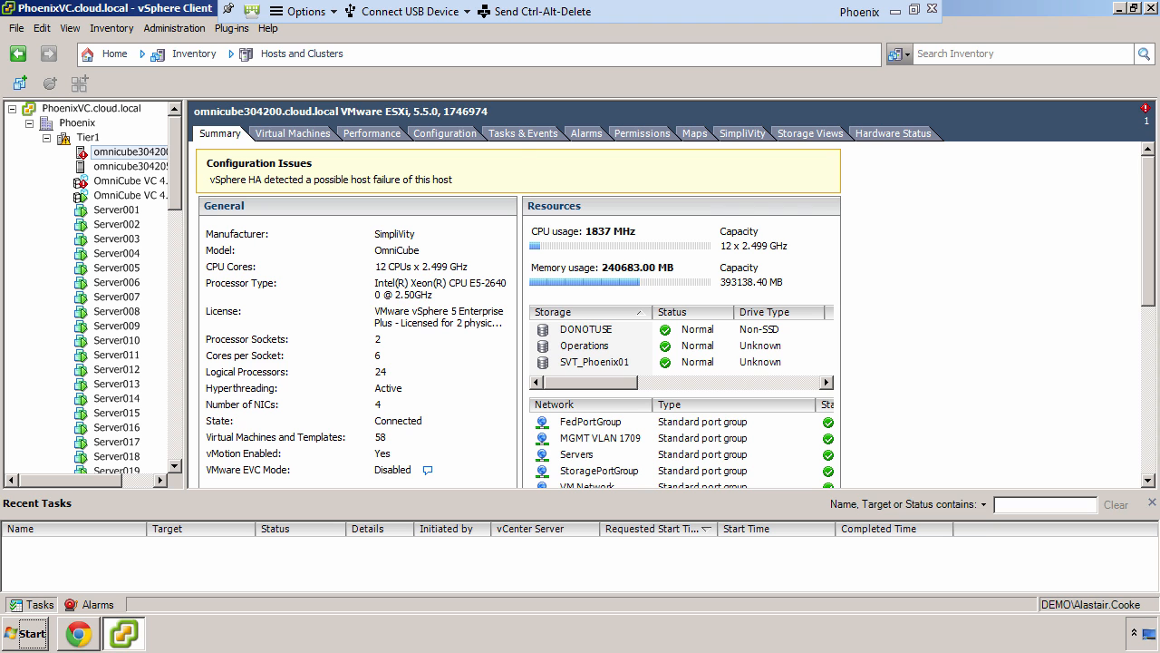
left_click(134, 166)
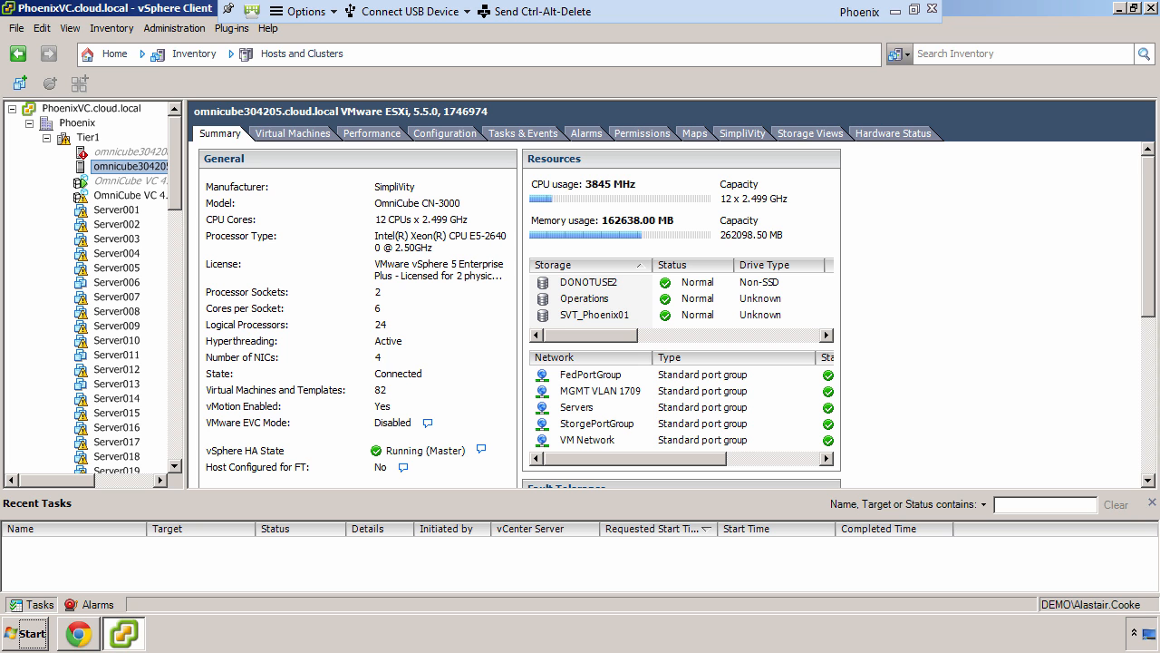
left_click(293, 135)
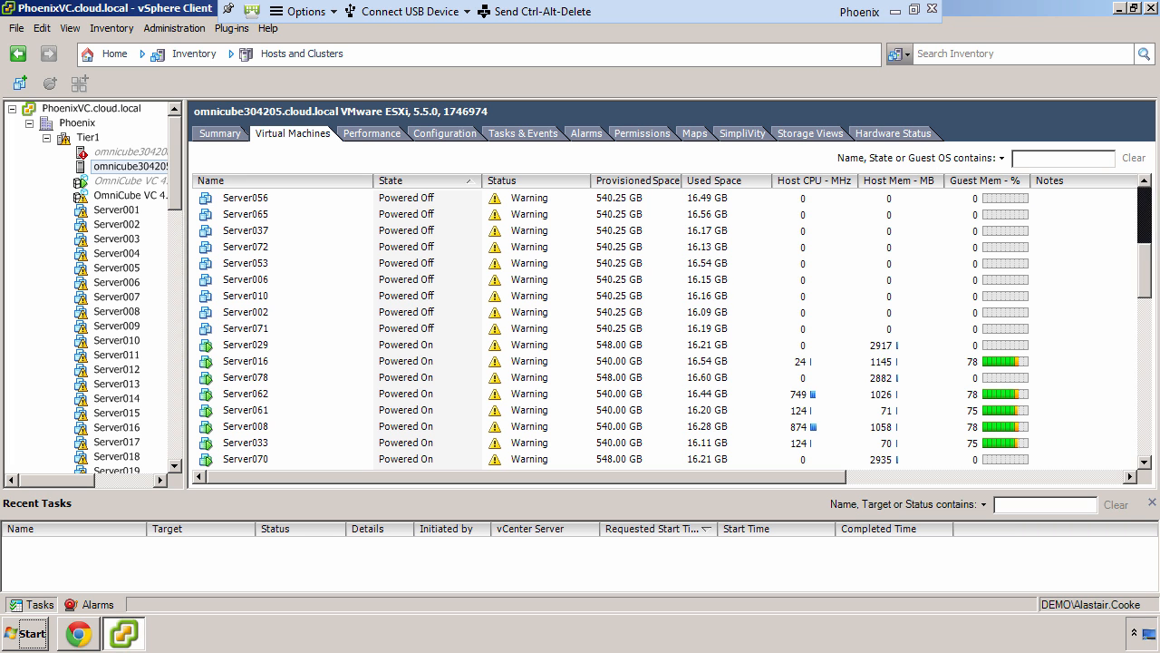
left_click(220, 134)
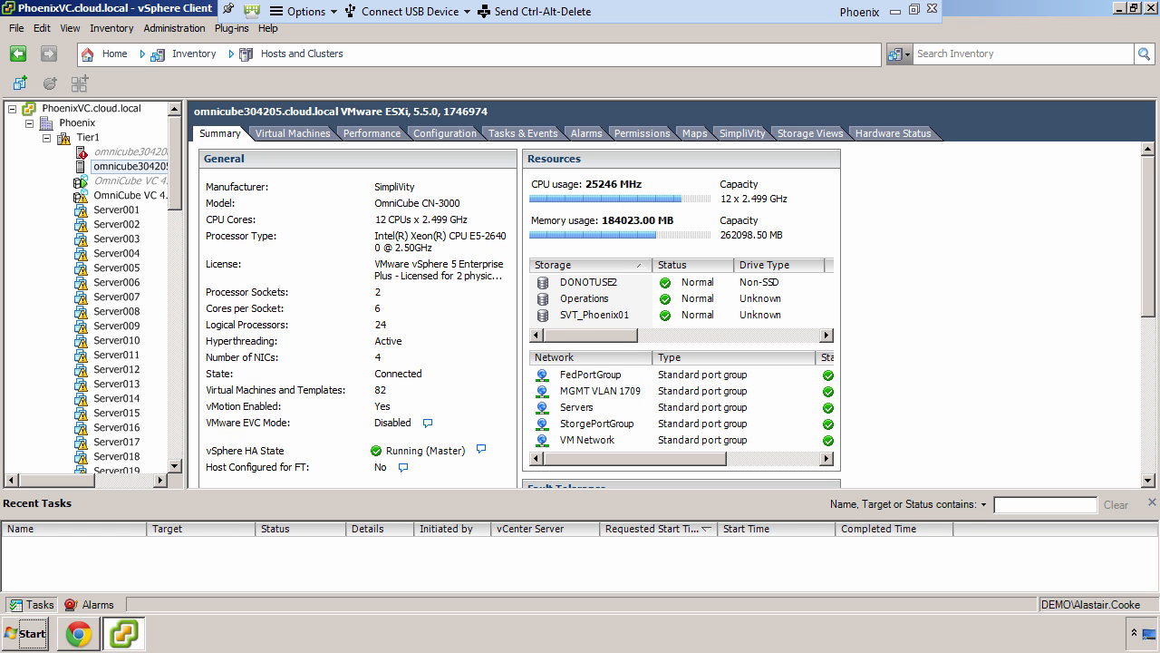